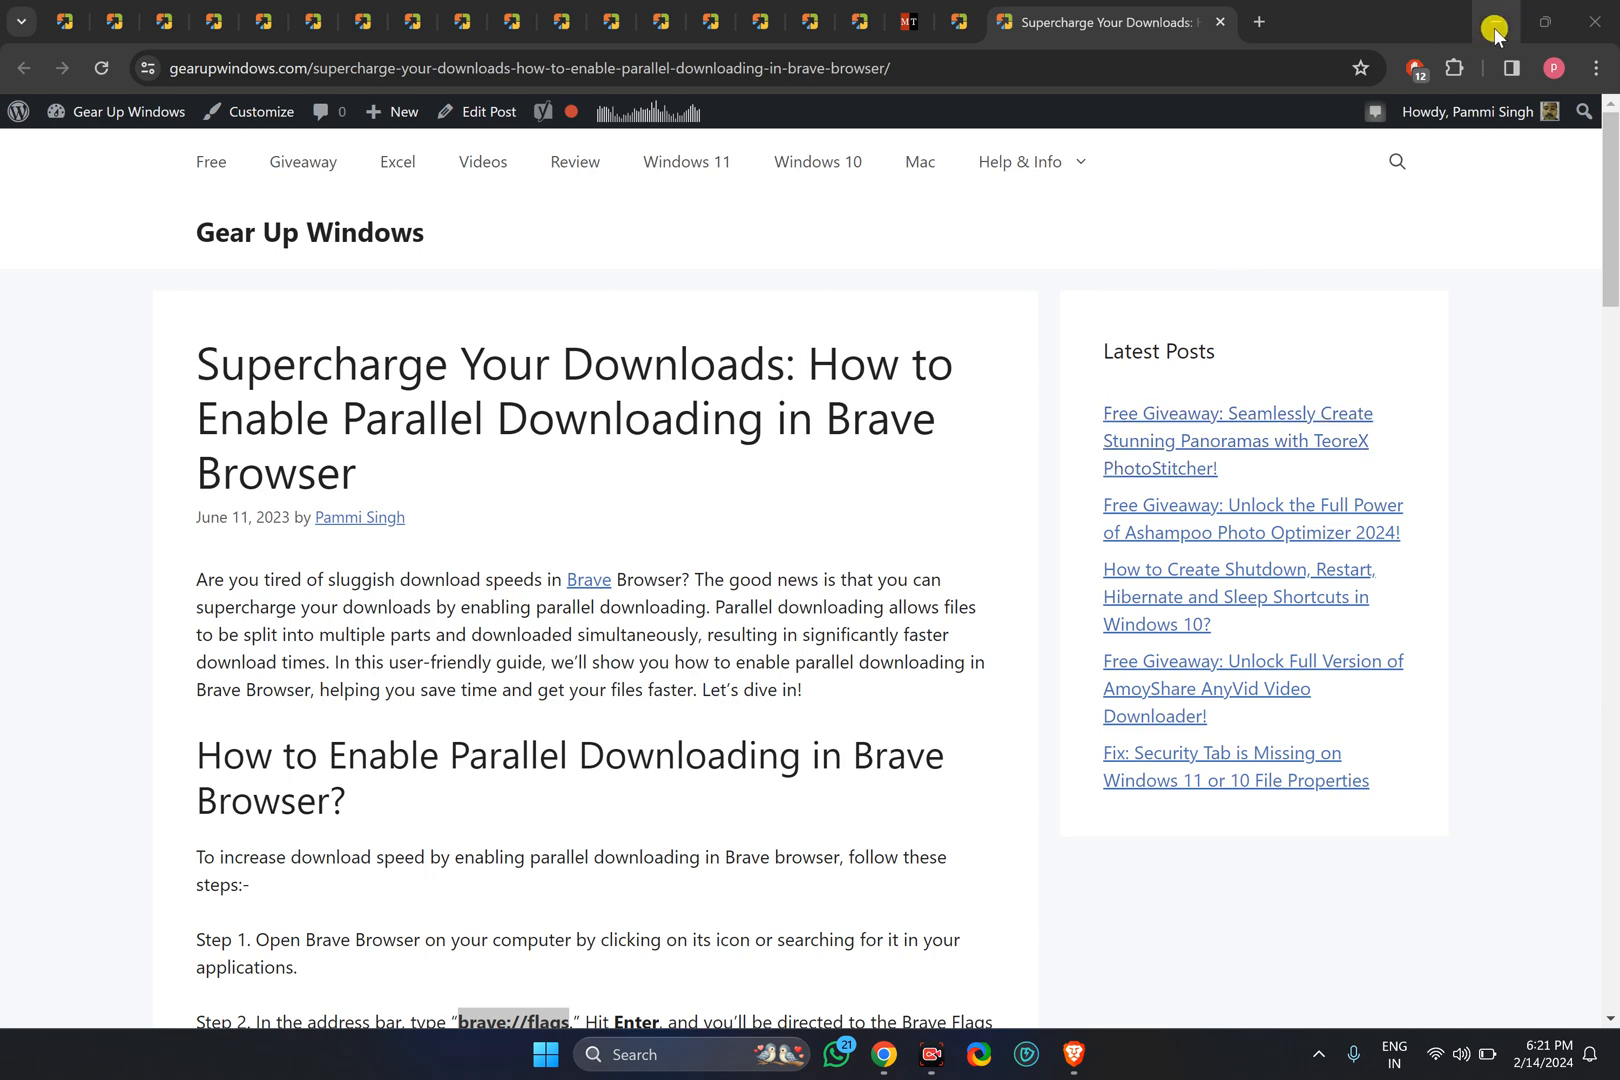
Minimize the tutorial article window and launch Brave from the taskbar
left_click(1497, 21)
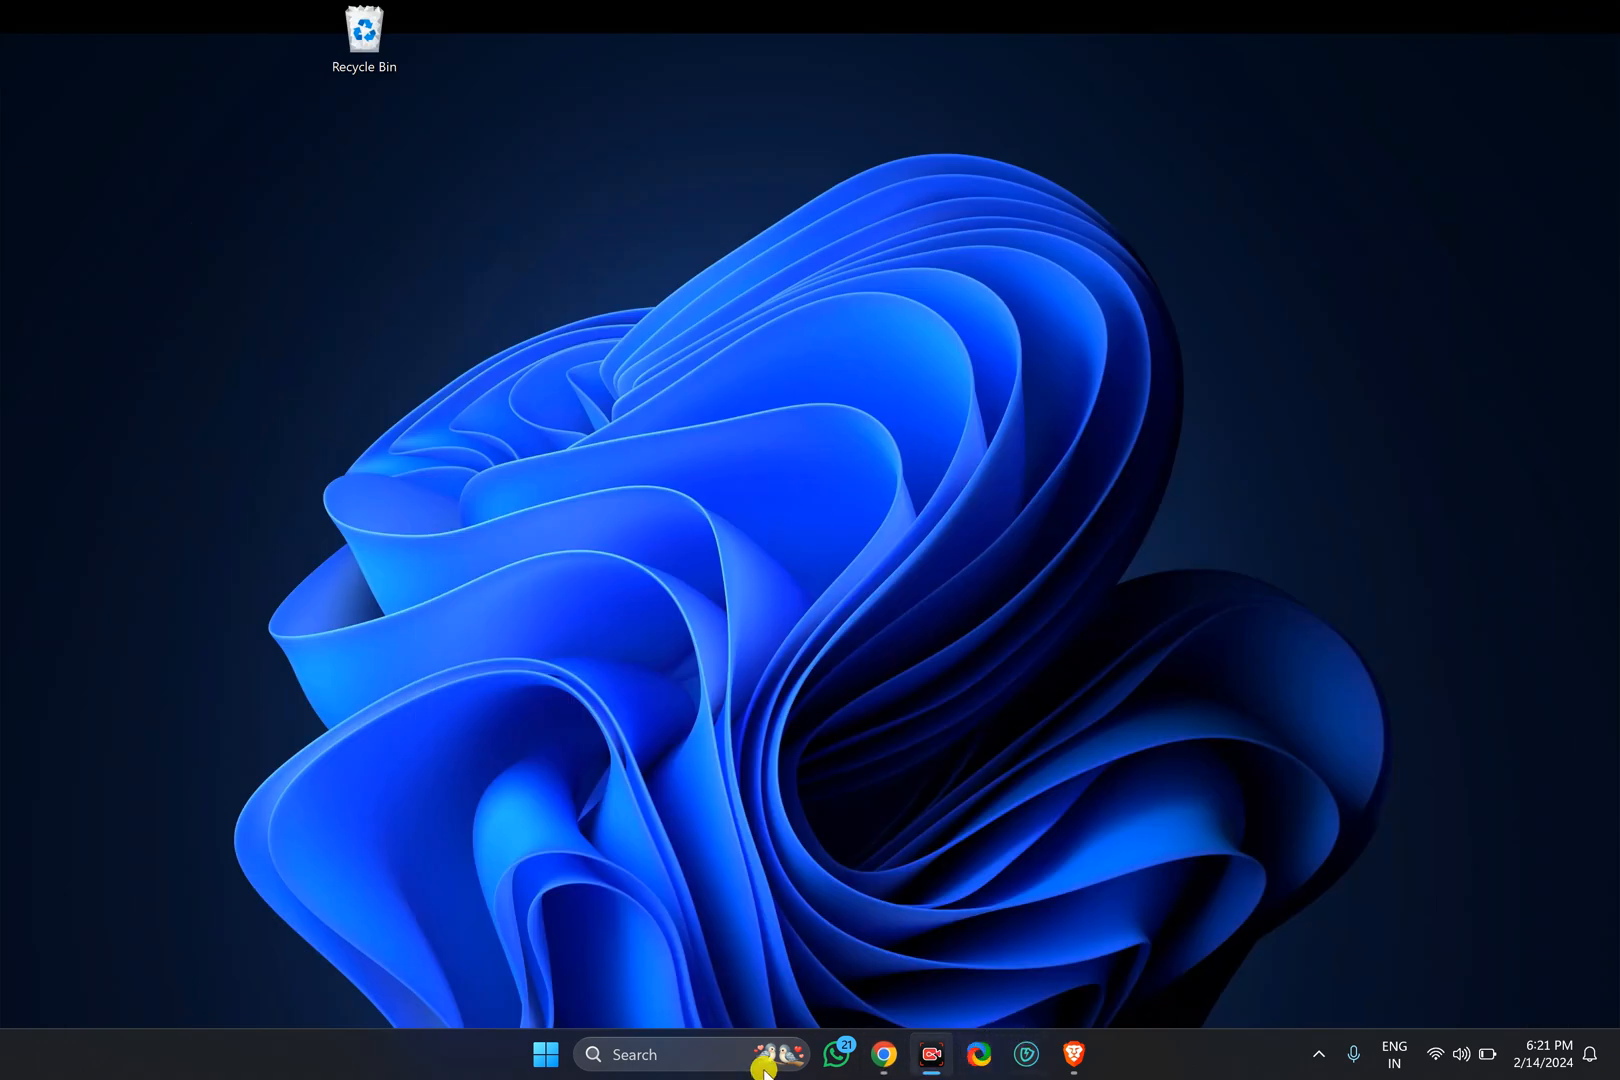
left_click(1074, 1054)
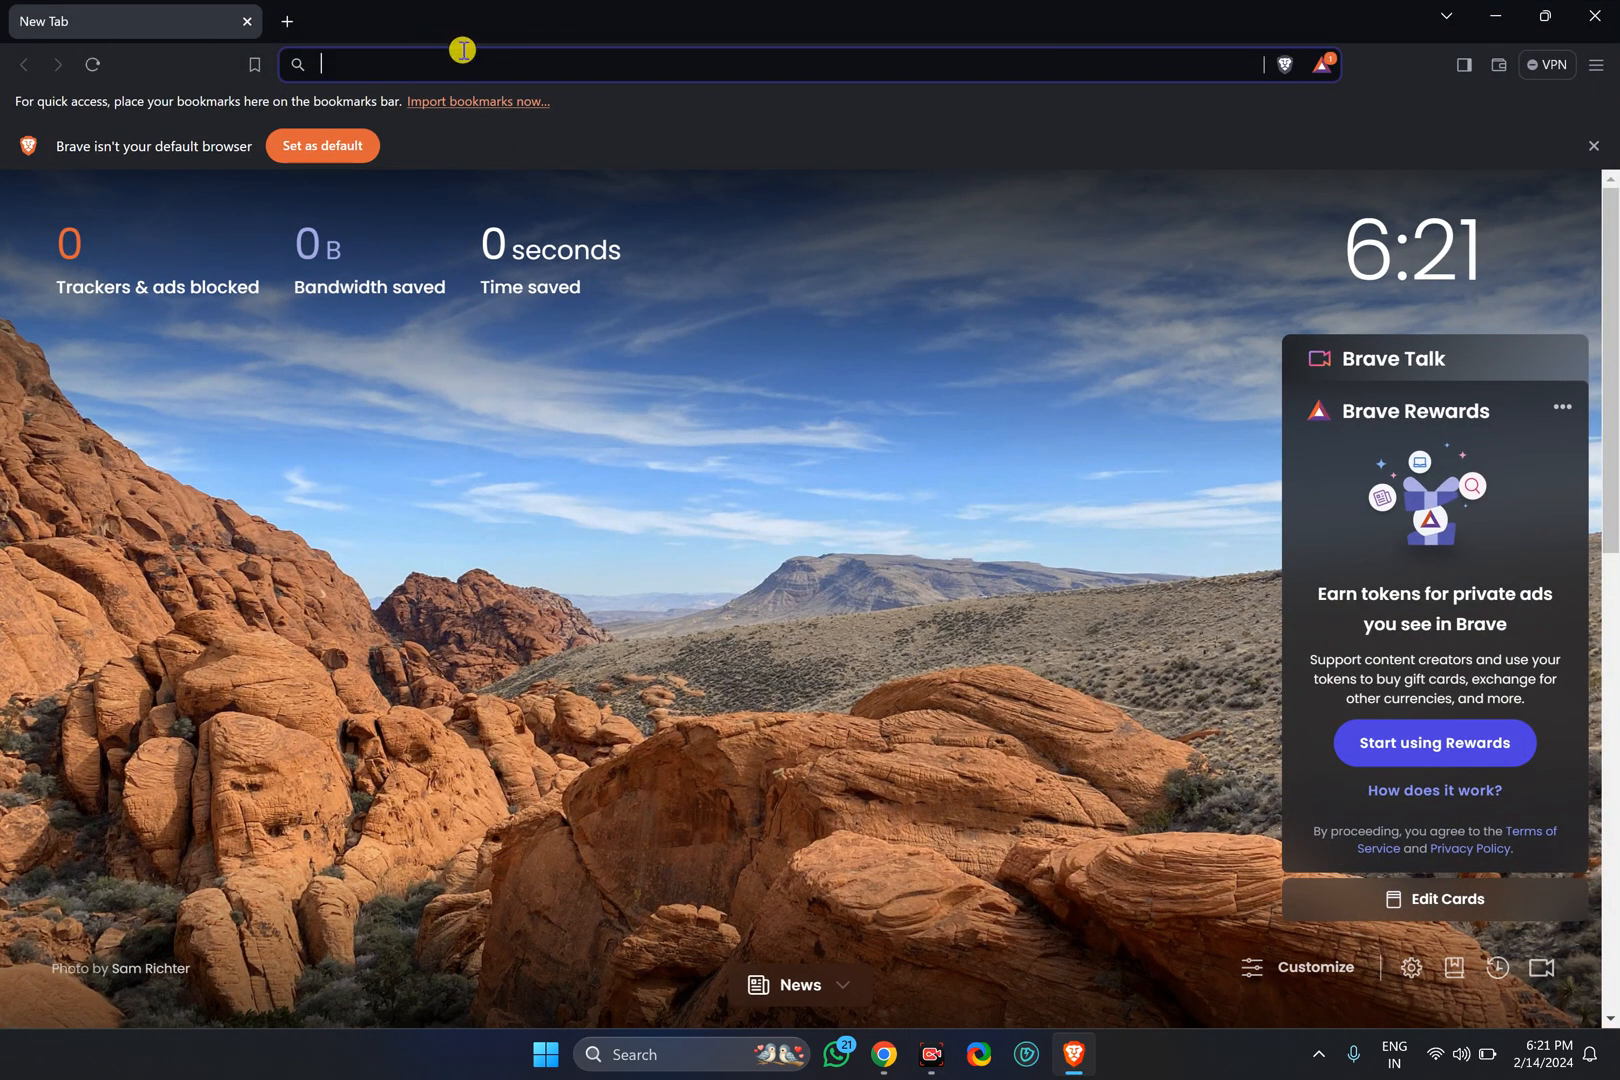
Load brave://flags and put the cursor in the Search flags box
type("brave://flags")
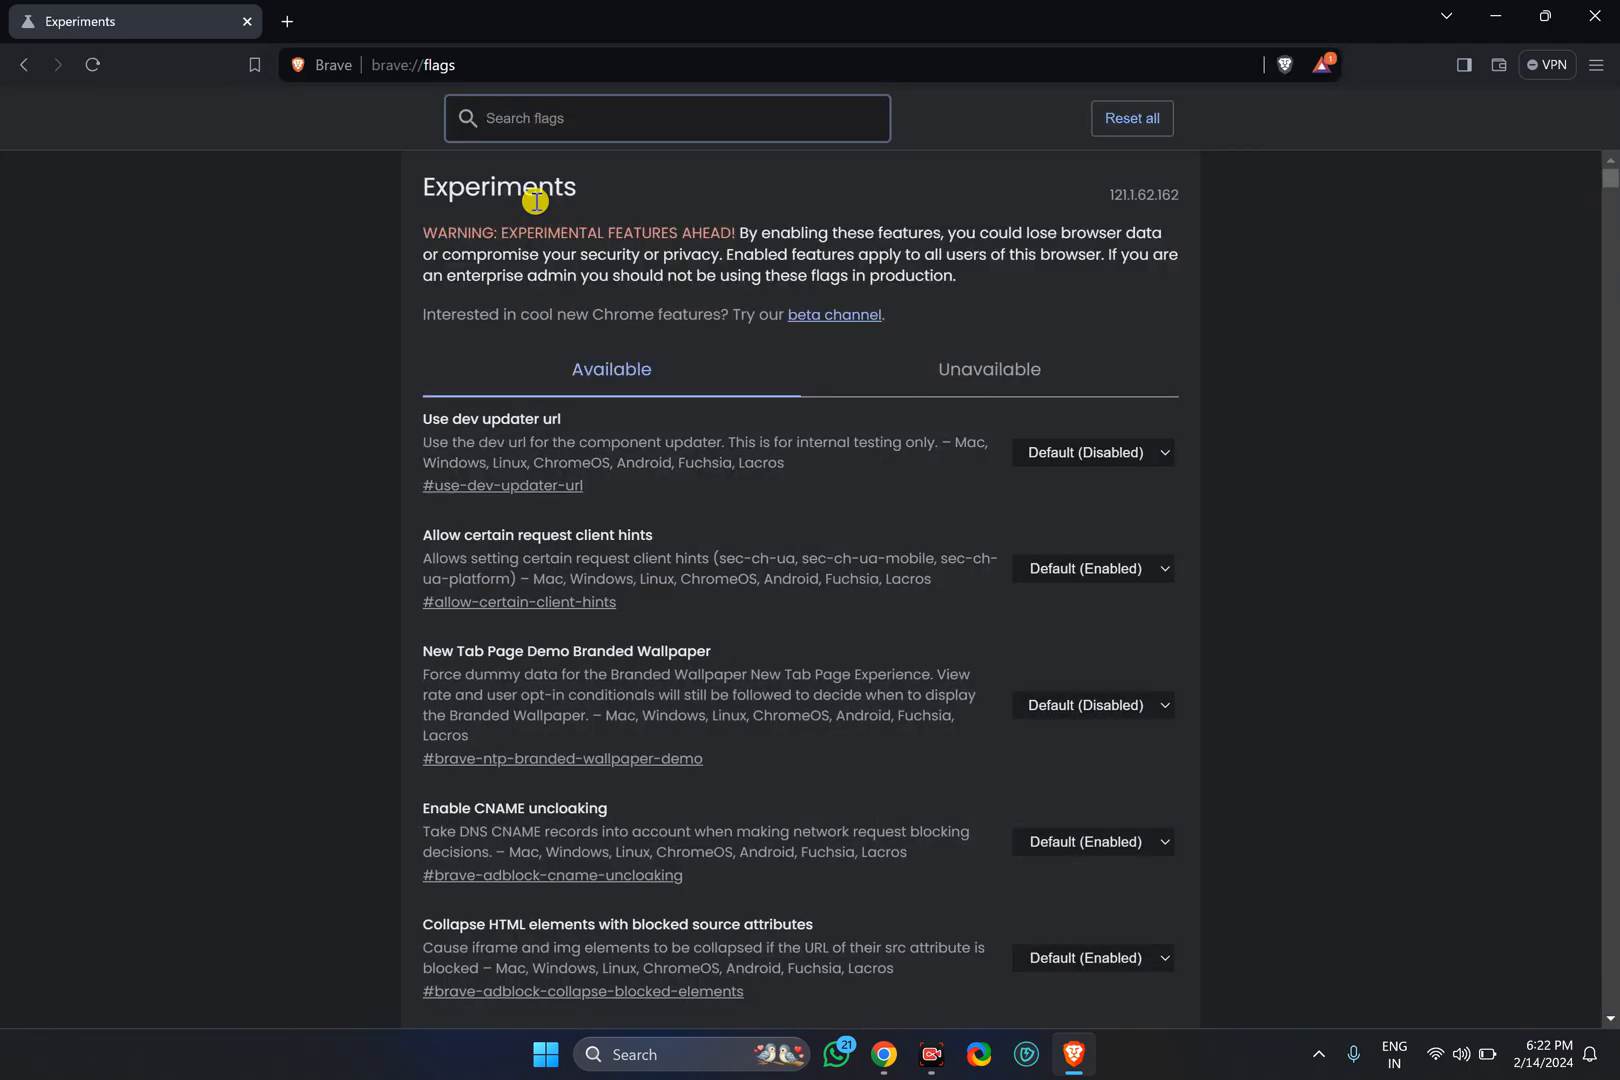
left_click(666, 118)
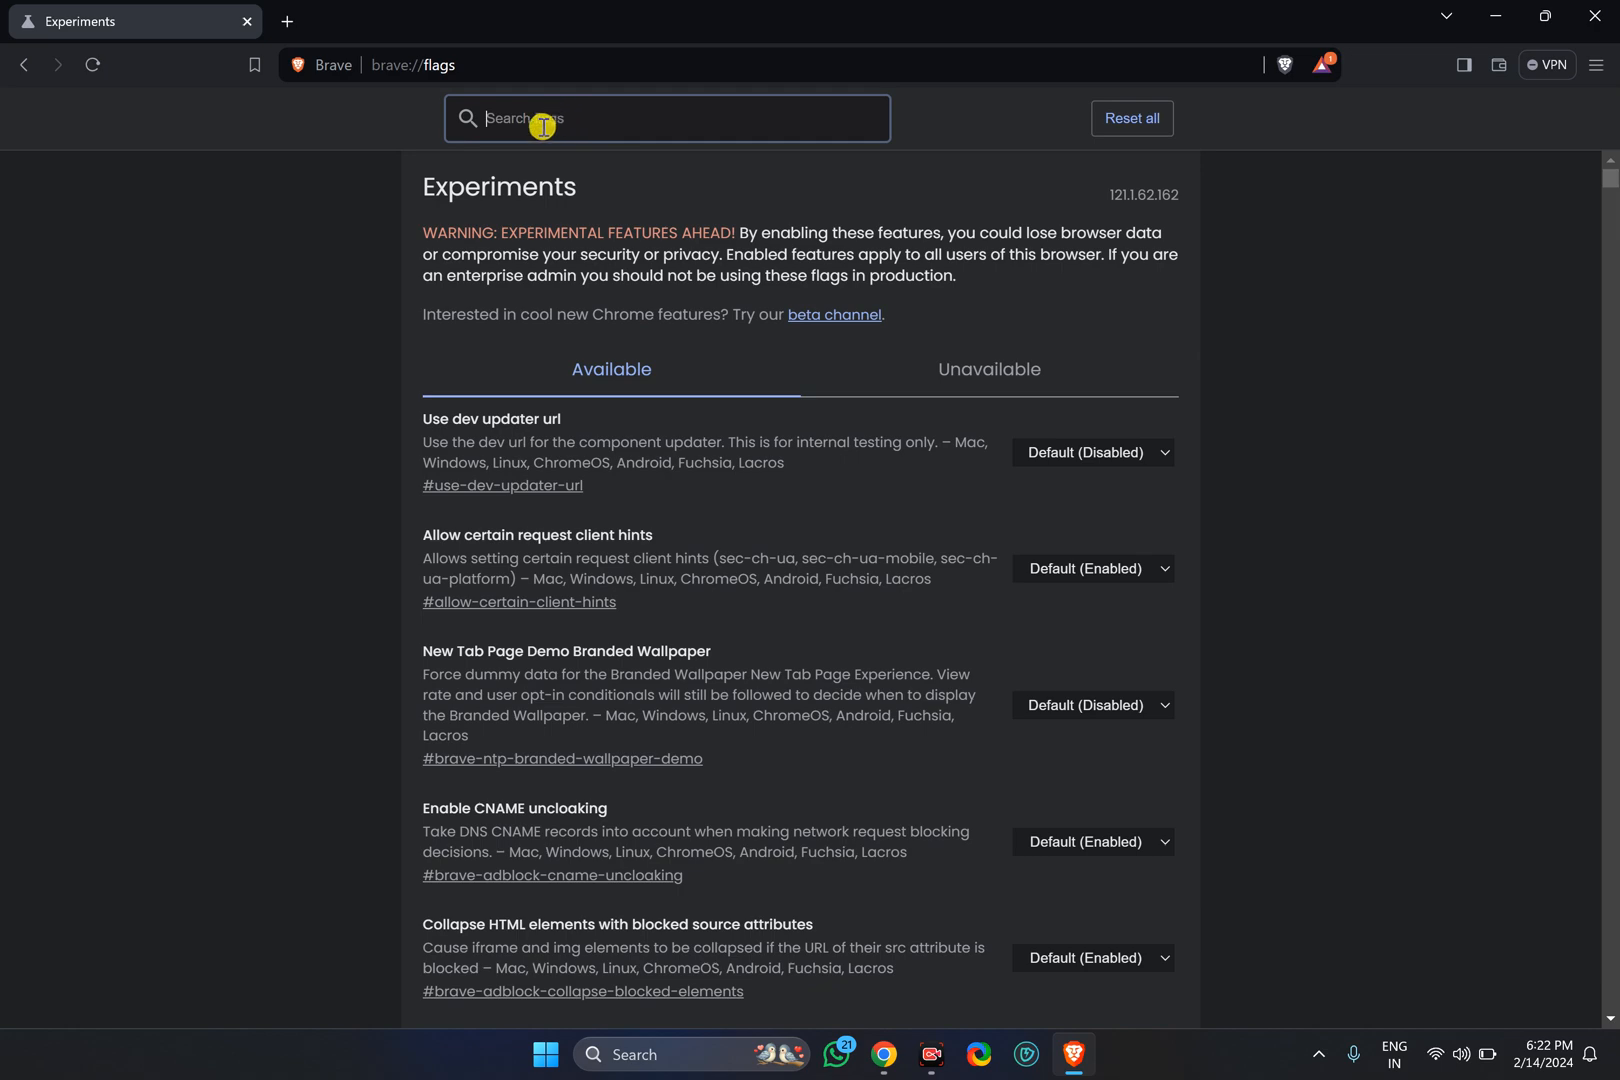
Search flags for 'parall' to show only the Parallel downloading experiment
type("p")
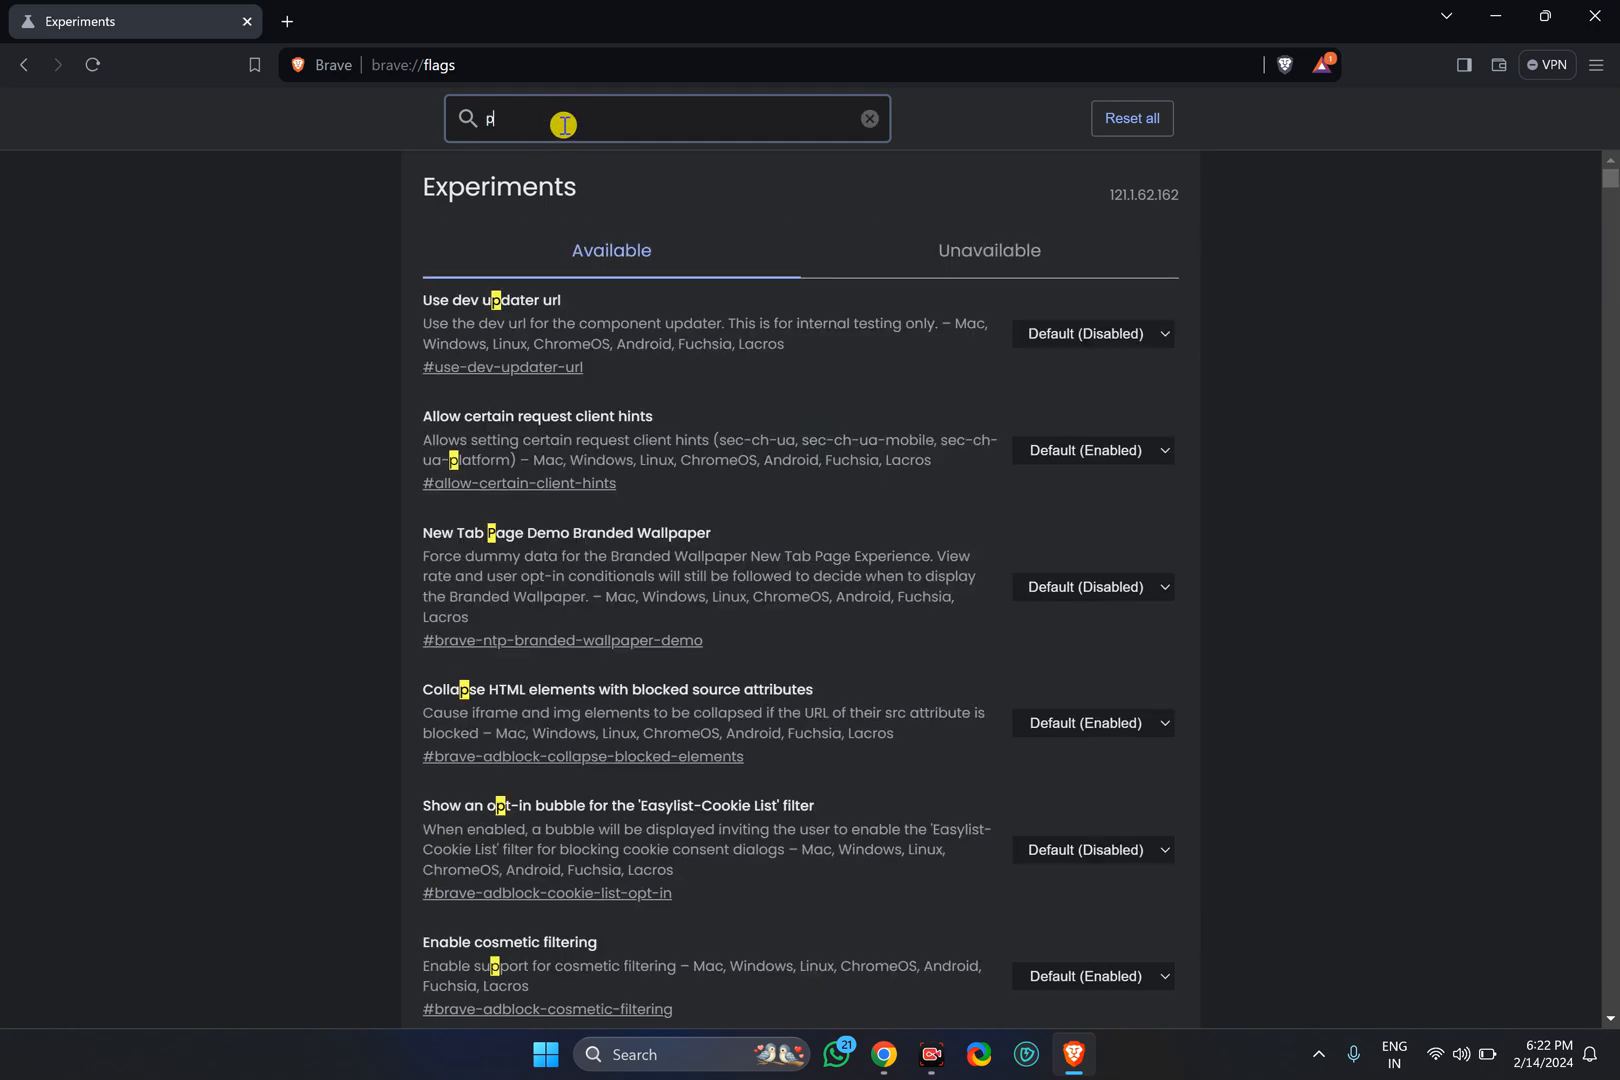
type("arar")
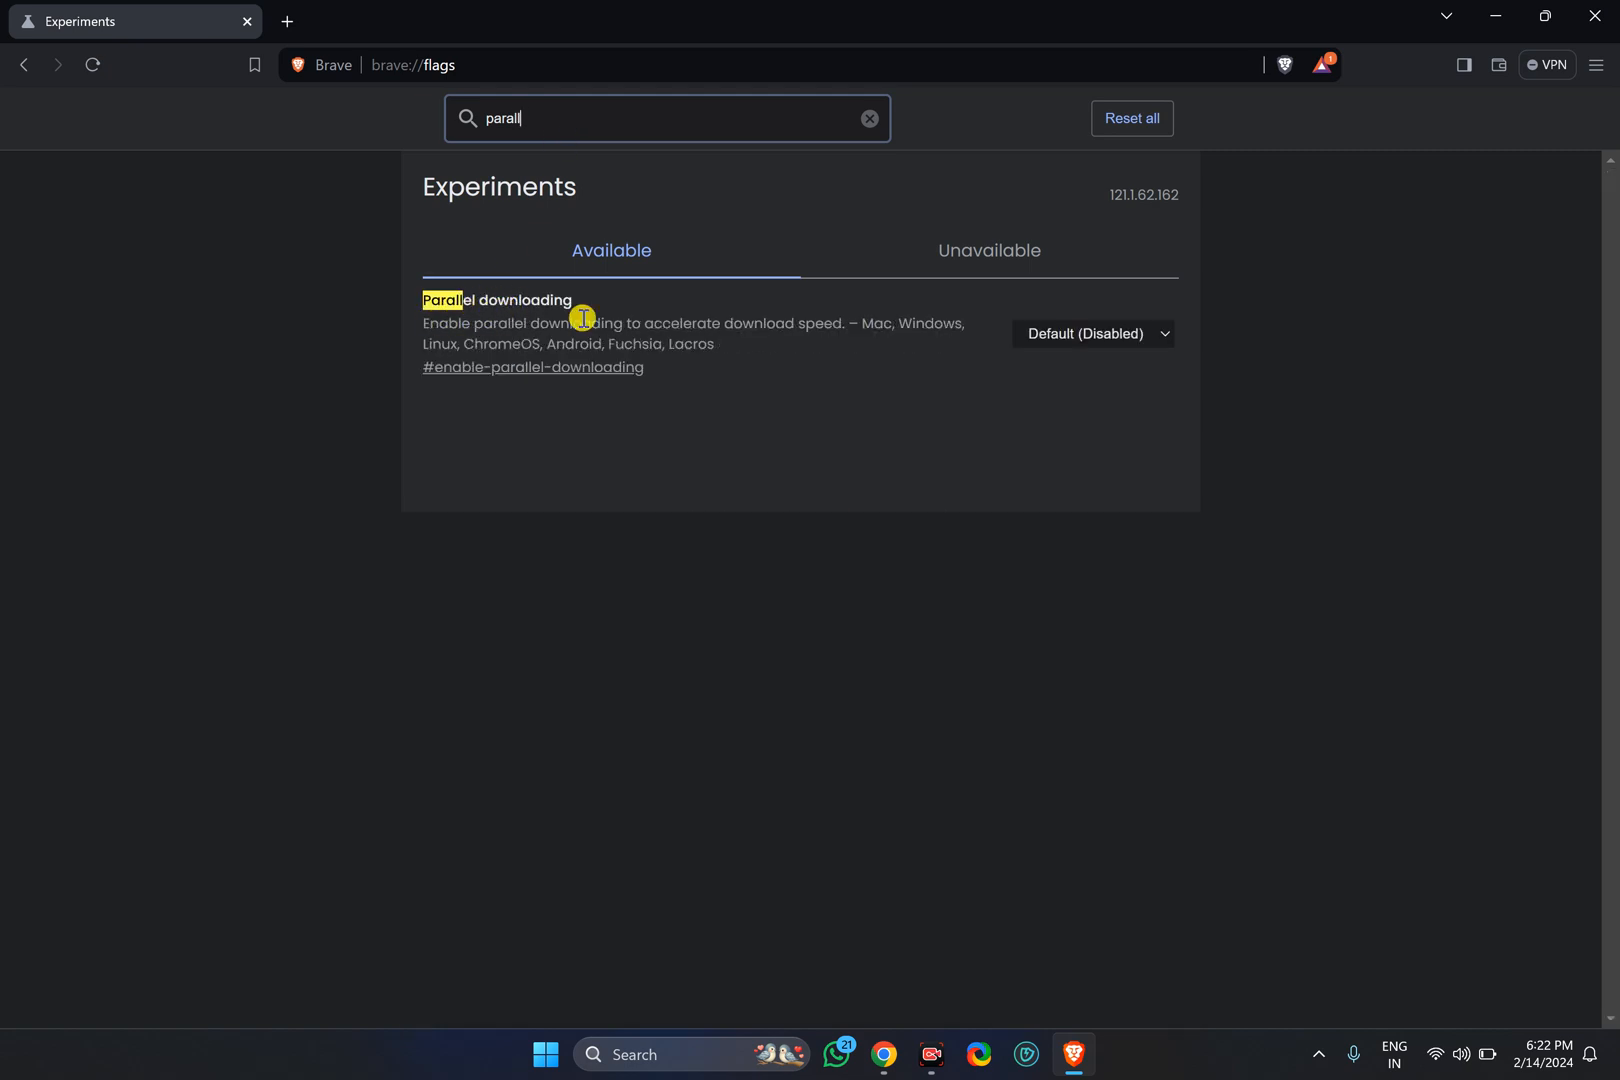
Set Parallel downloading to Enabled and relaunch Brave to apply it
left_click(1090, 333)
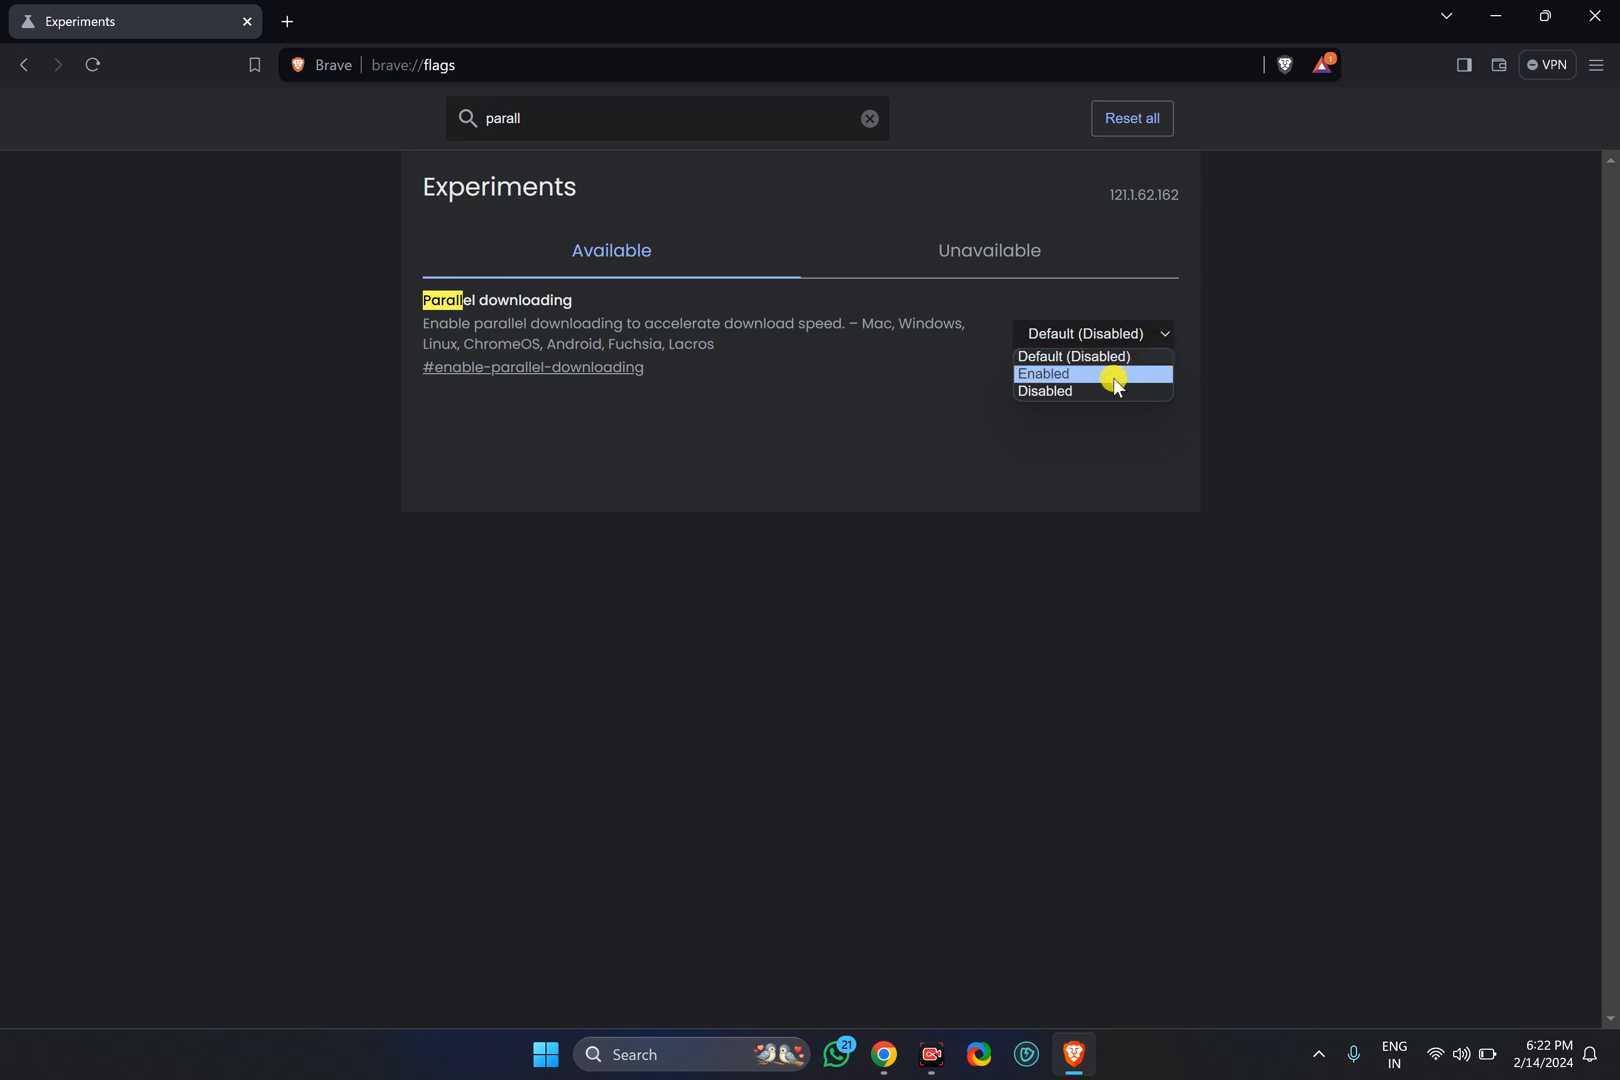
left_click(1045, 374)
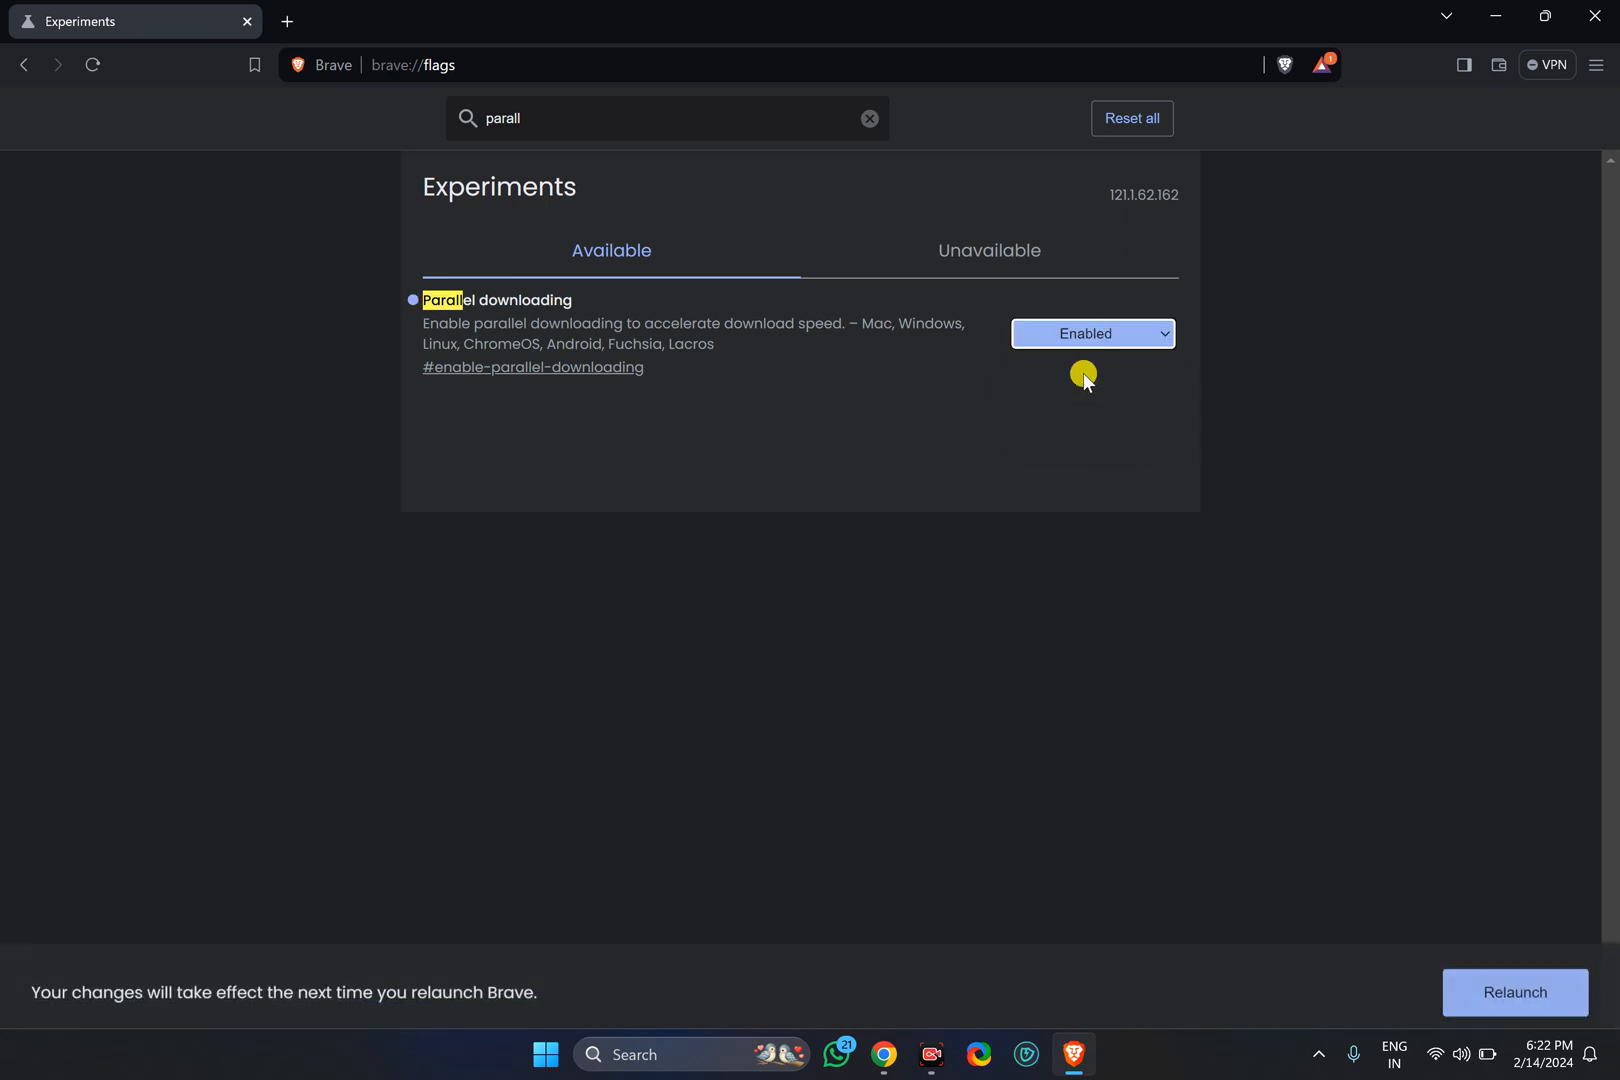
mouse_move(1515, 978)
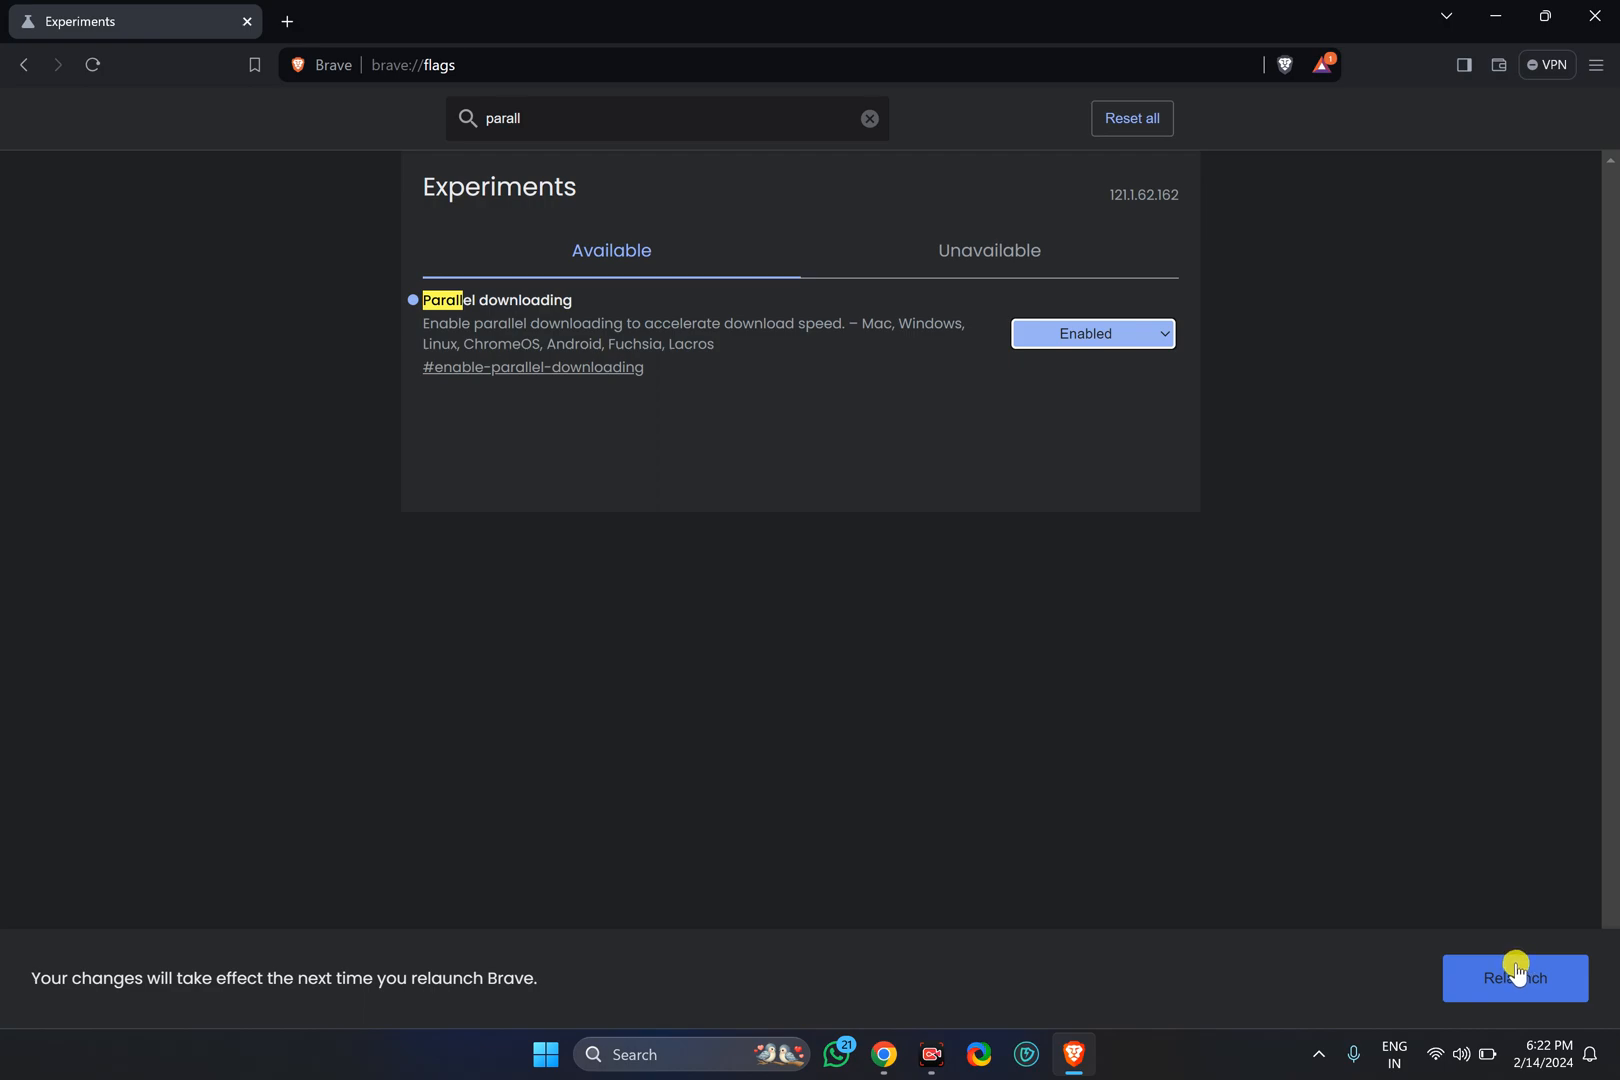
left_click(1515, 977)
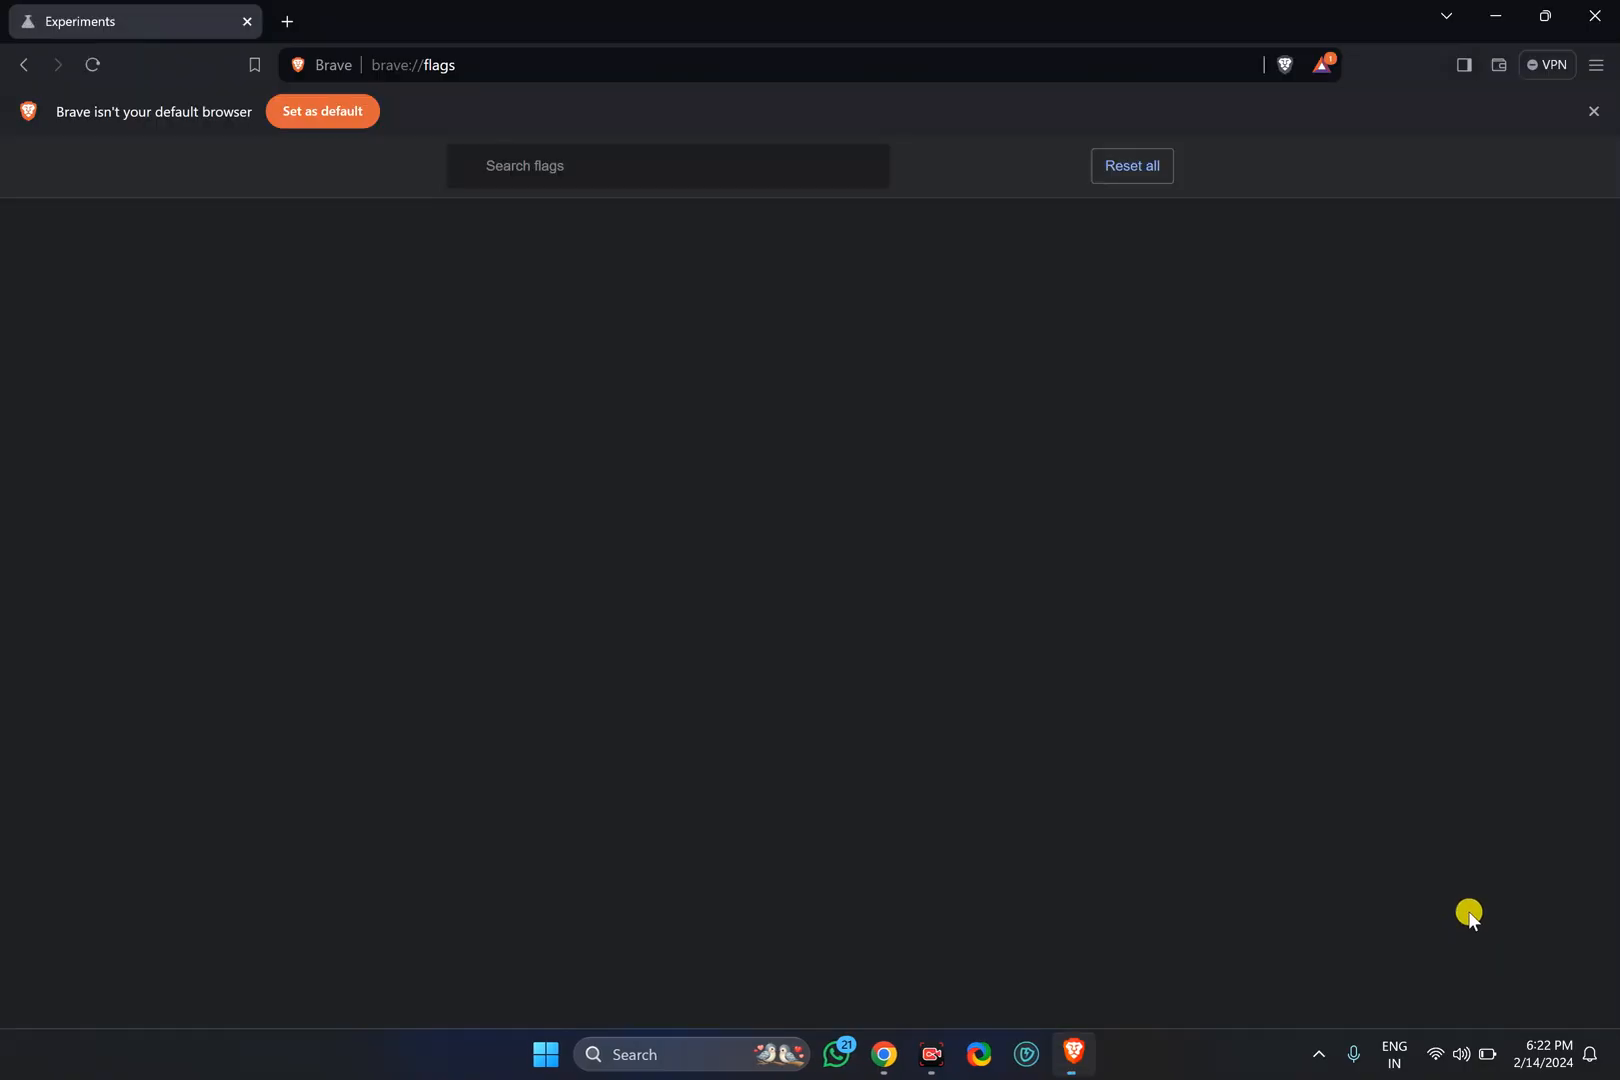